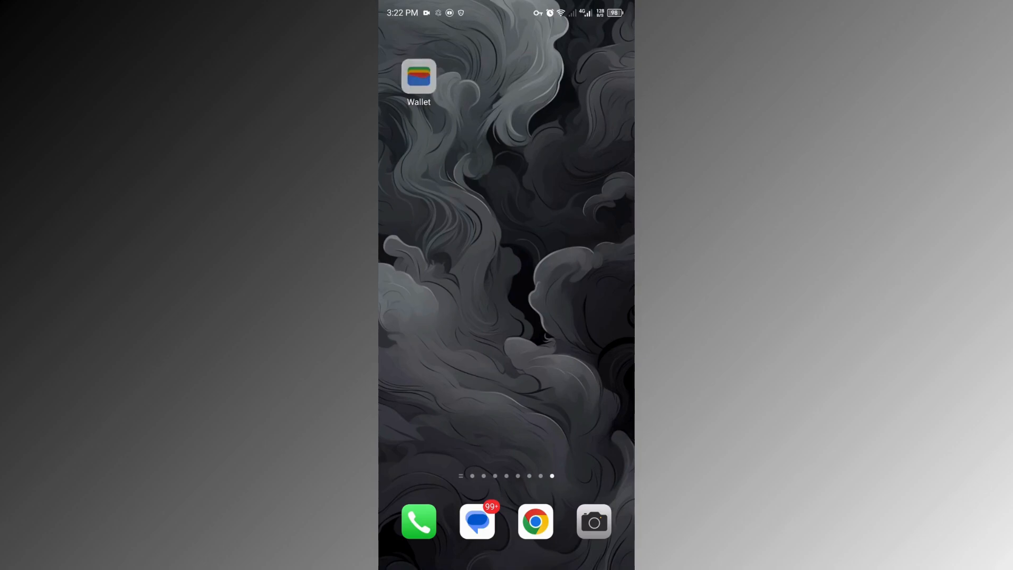
- Launch Google Wallet and reach the Add to Wallet options (payment card, transit pass, loyalty, gift card, photo)
left_click(418, 77)
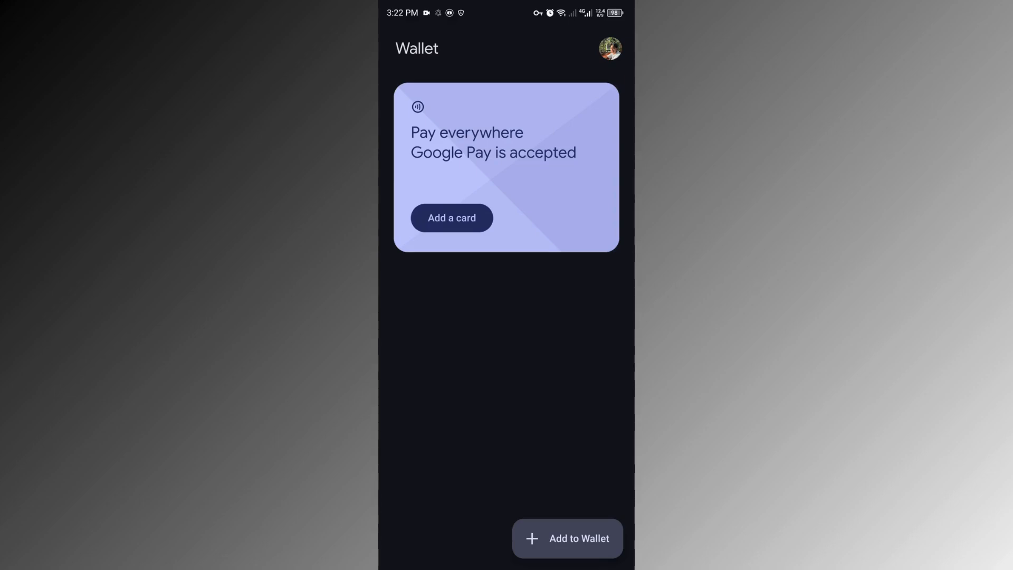
left_click(567, 538)
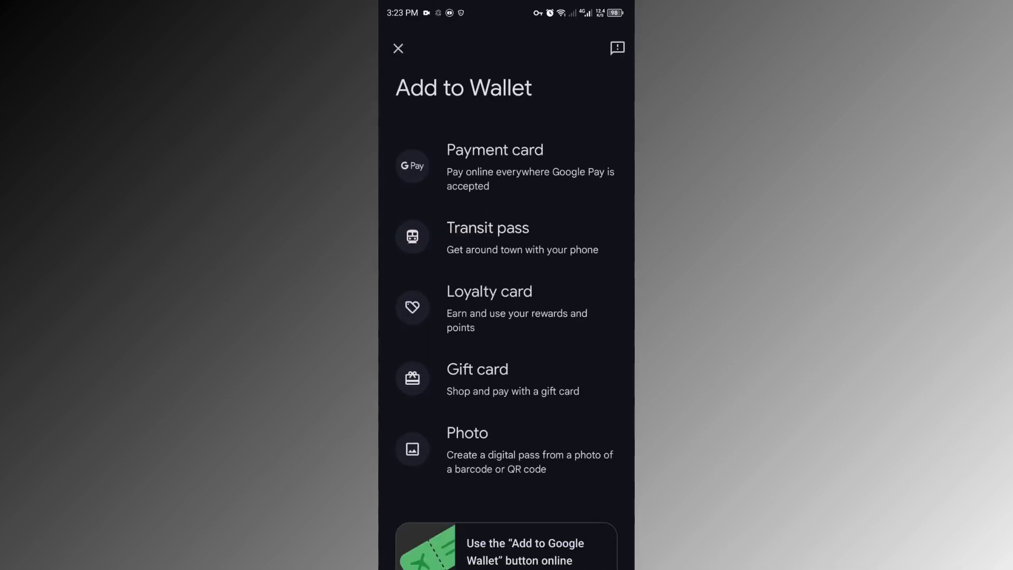